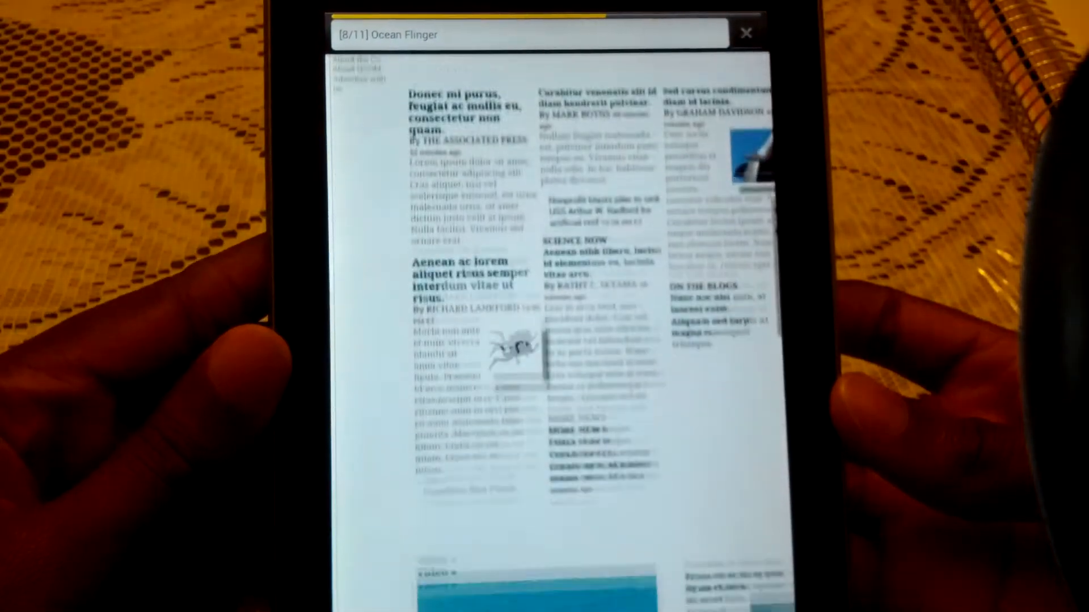
pyautogui.scroll(-3)
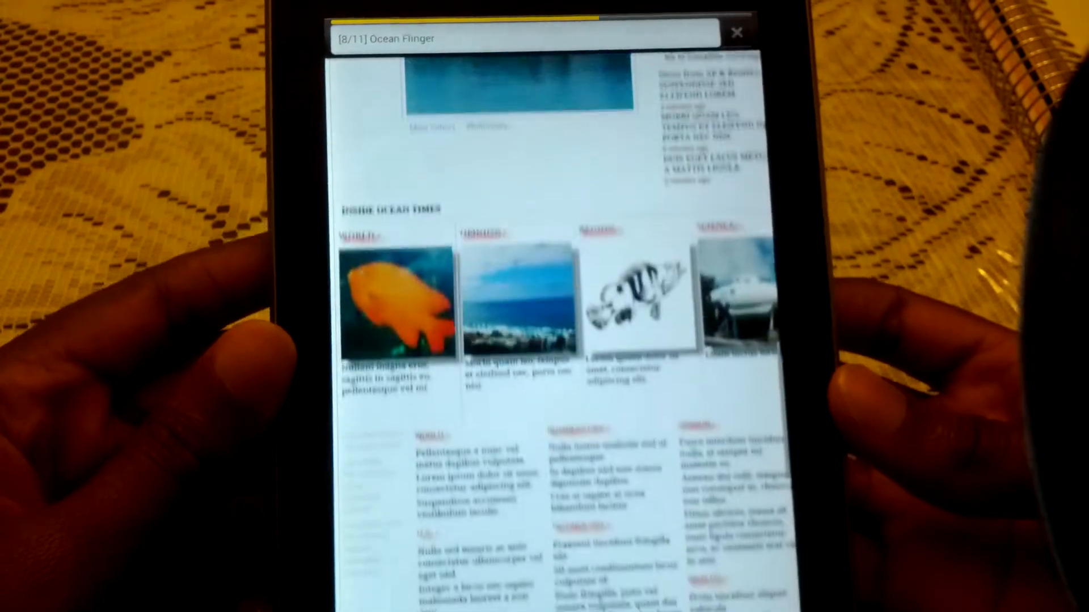
pyautogui.scroll(-3)
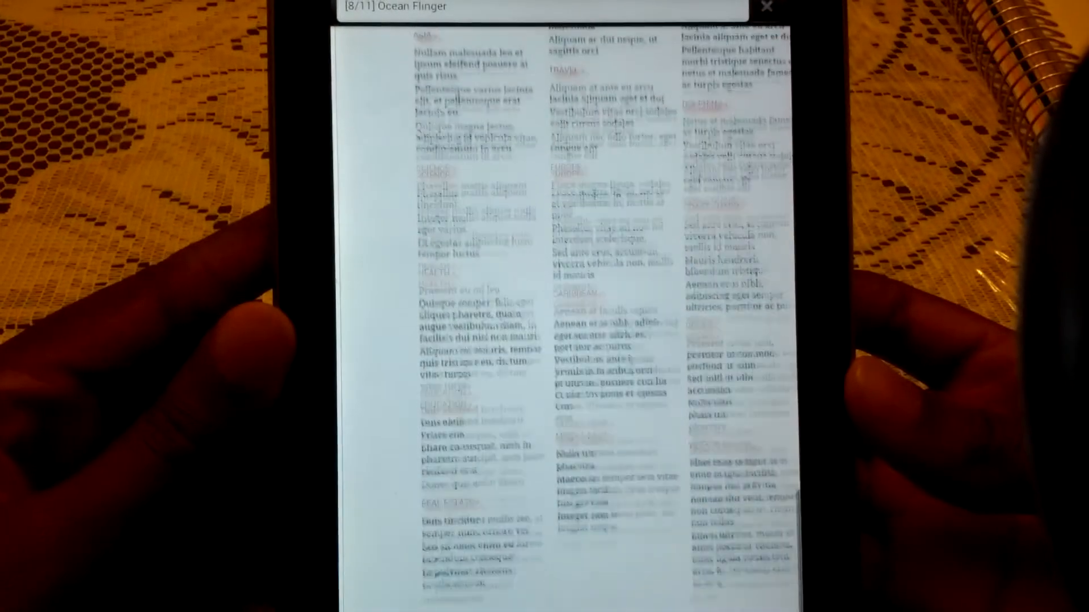
pyautogui.scroll(3)
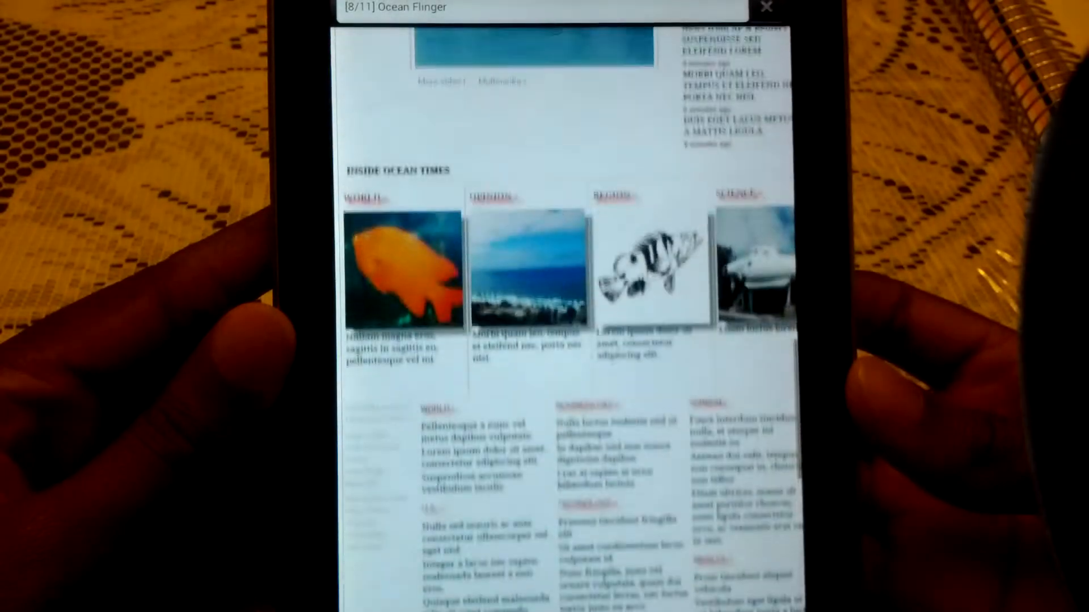
pyautogui.scroll(-3)
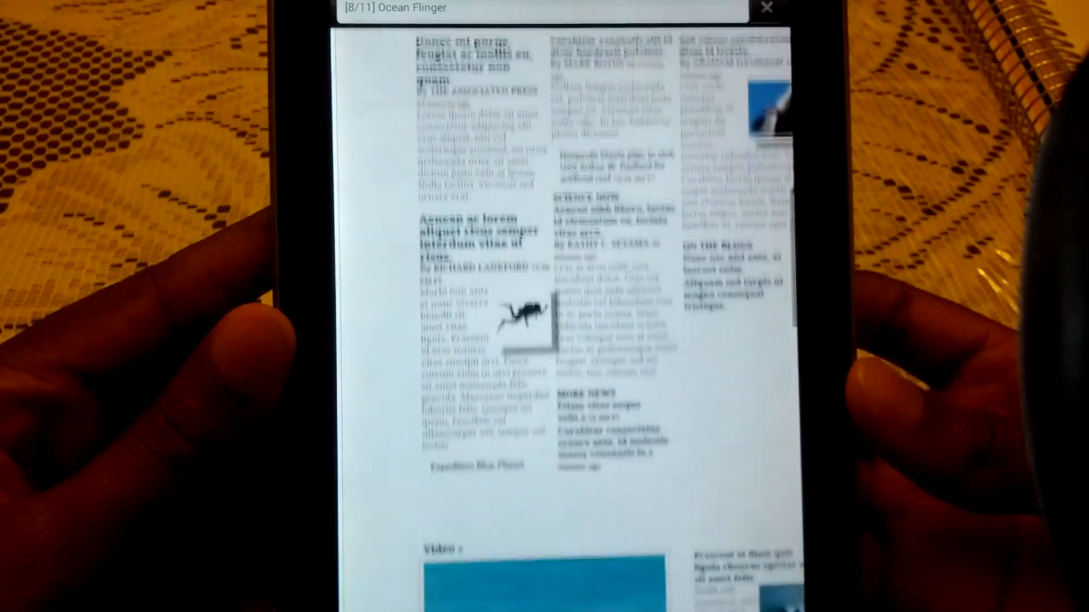